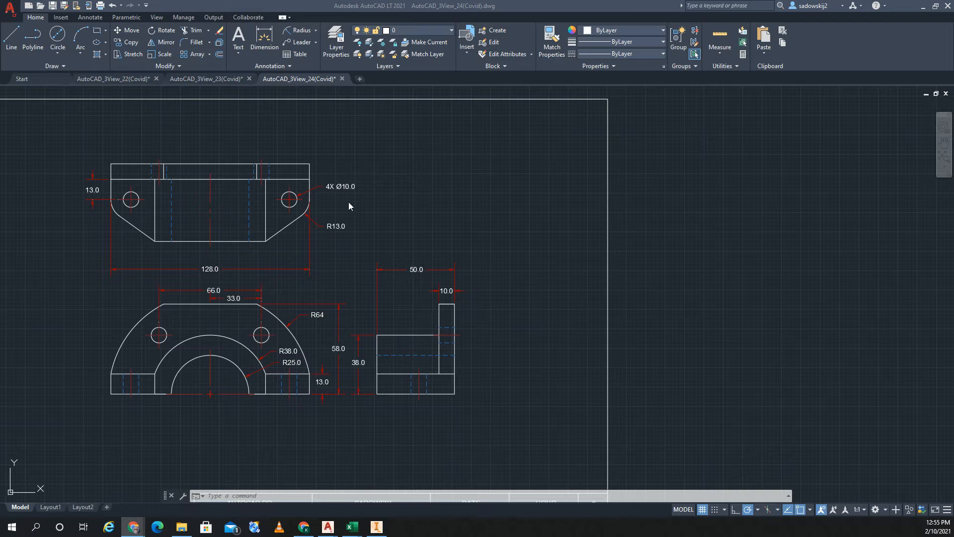
{"action": "mouse_move", "coordinate": [368, 159]}
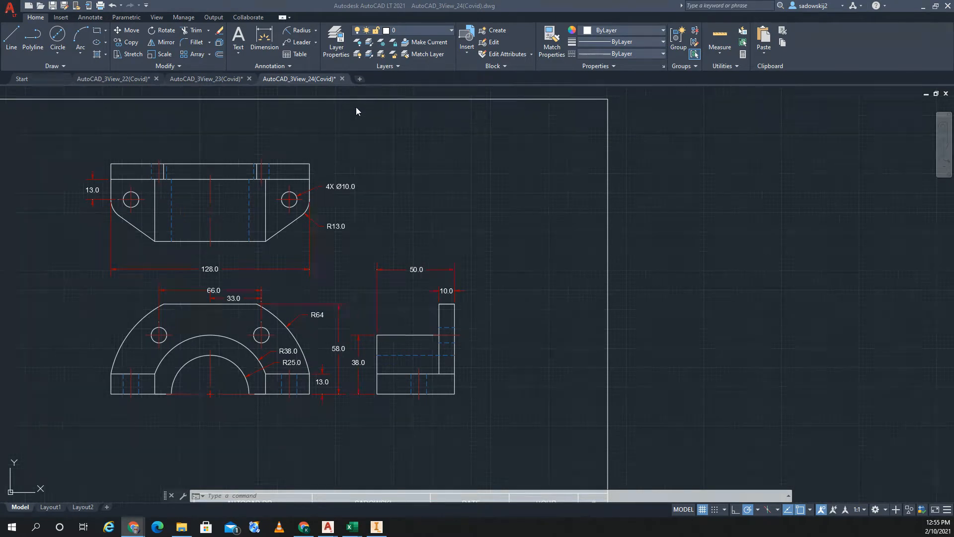
- Edit the 4X Ø10.0 callout text and show the special-symbol list
{"action": "left_click", "coordinate": [342, 186]}
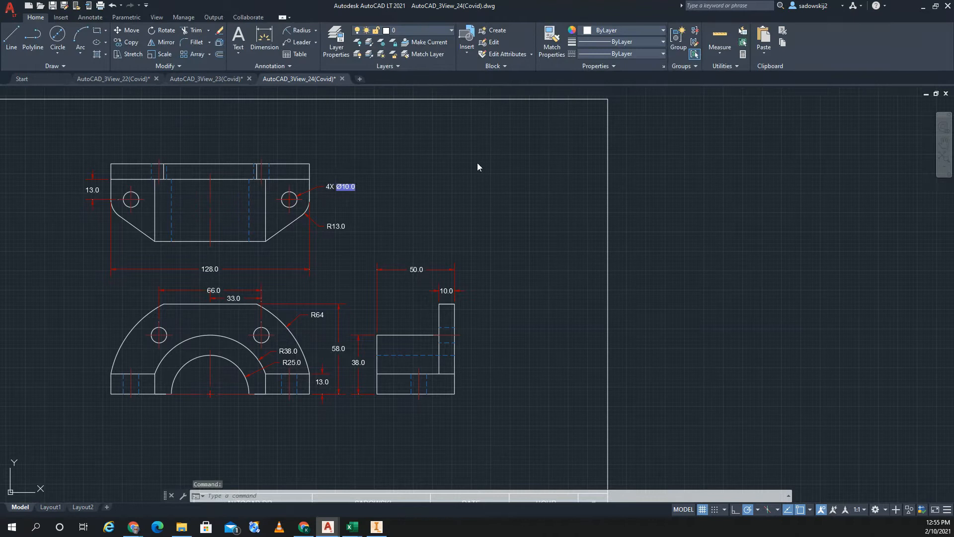
{"action": "double_click", "coordinate": [346, 186]}
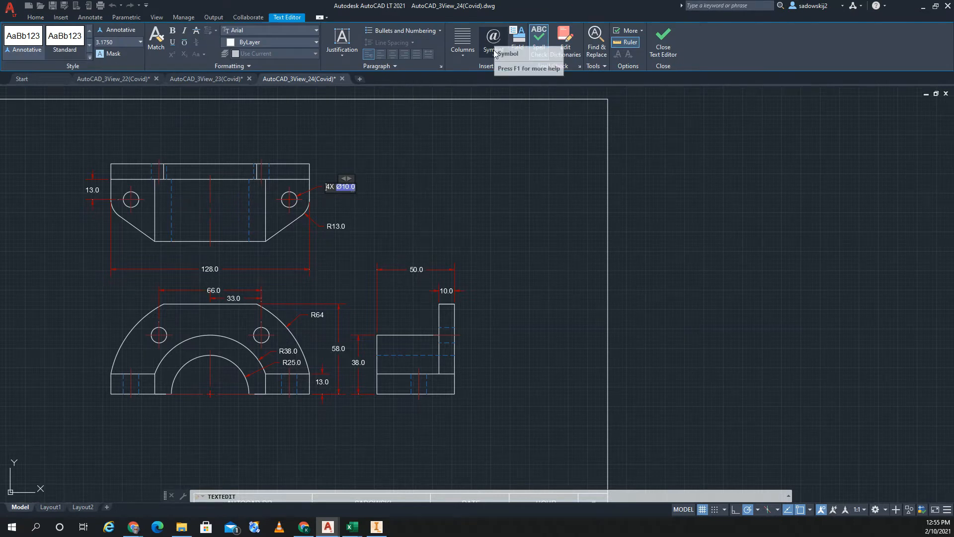
{"action": "left_click", "coordinate": [492, 38]}
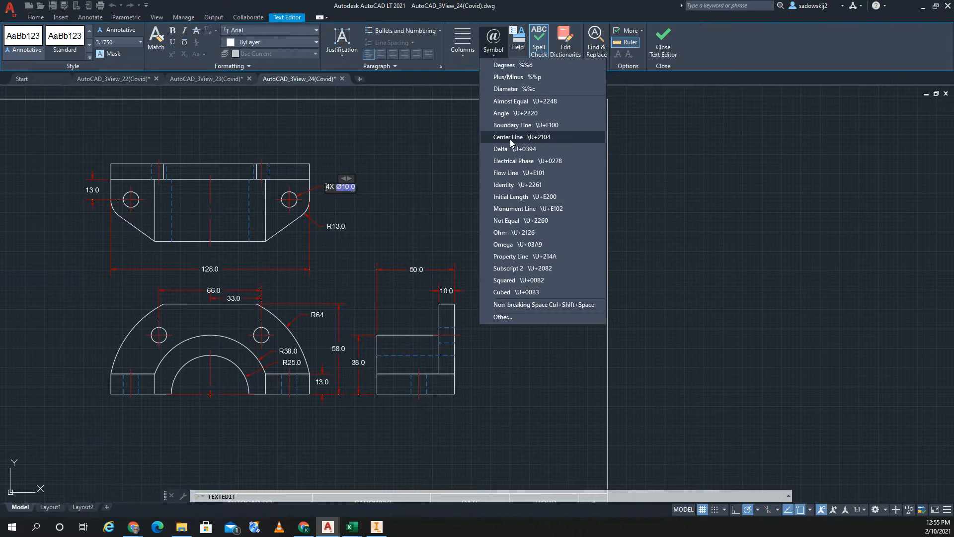
{"action": "mouse_move", "coordinate": [517, 172]}
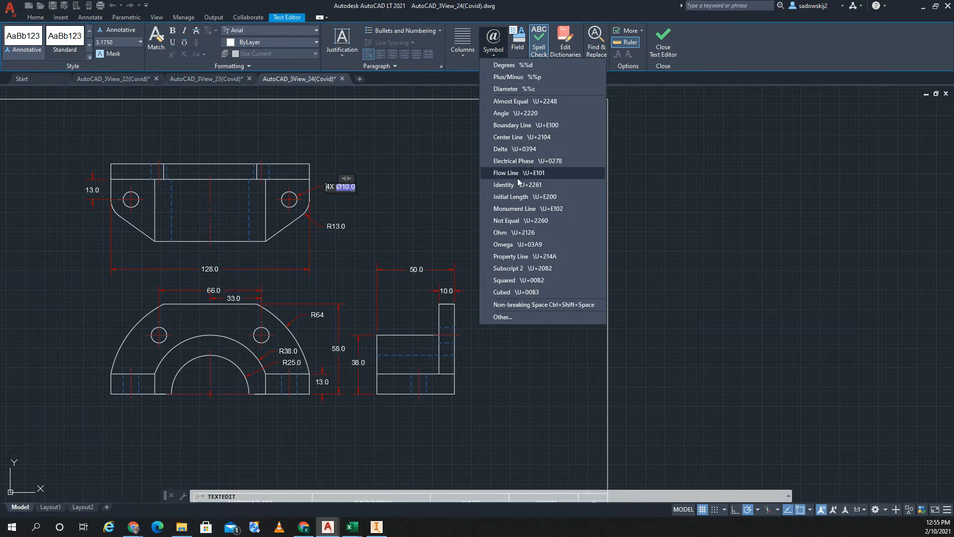
{"action": "mouse_move", "coordinate": [528, 305]}
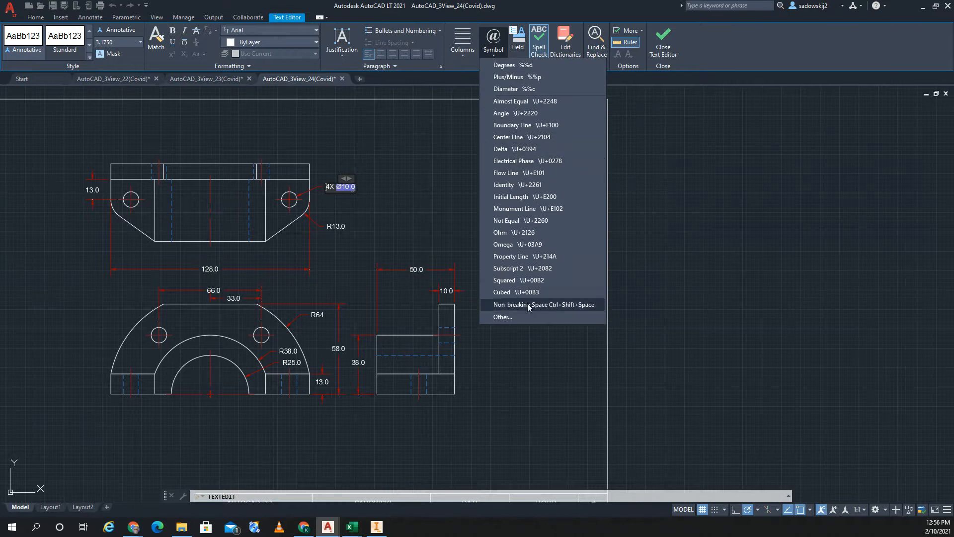
{"action": "mouse_move", "coordinate": [513, 326]}
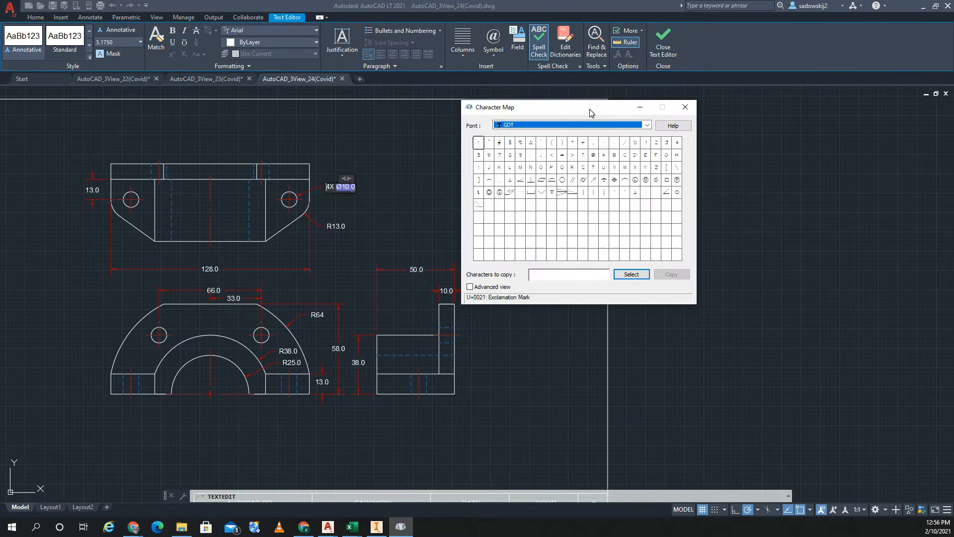
{"action": "left_click", "coordinate": [645, 125]}
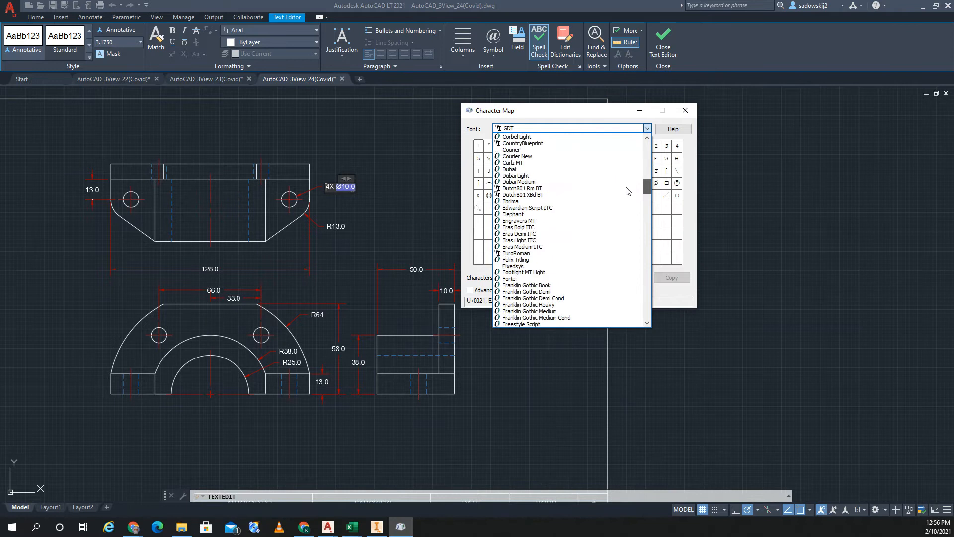
{"action": "scroll", "scroll_direction": "down", "scroll_amount": 3}
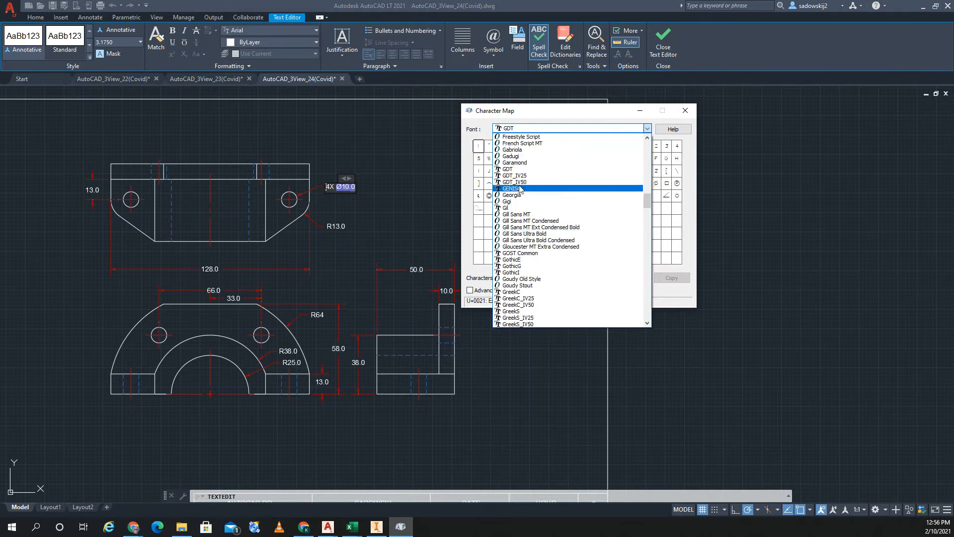
{"action": "left_click", "coordinate": [512, 187]}
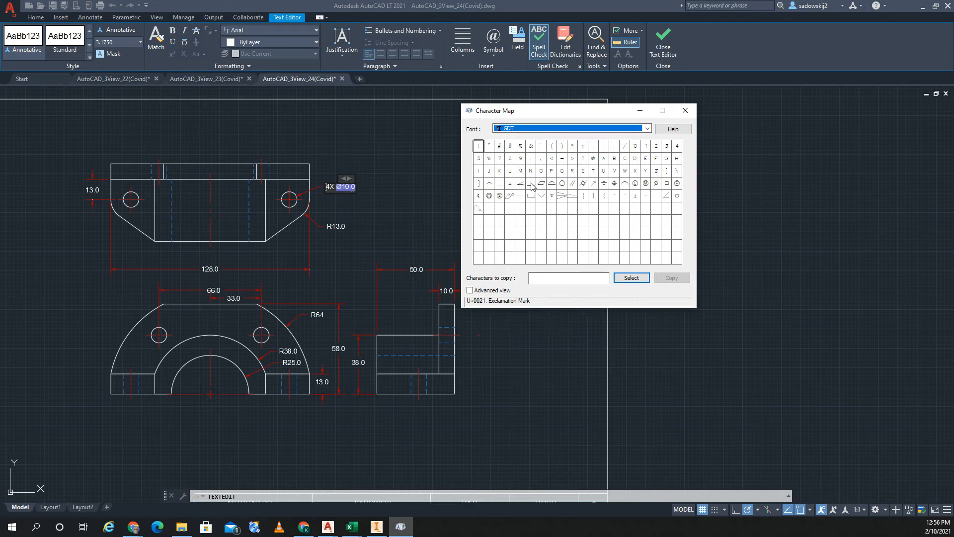
{"action": "mouse_move", "coordinate": [530, 195]}
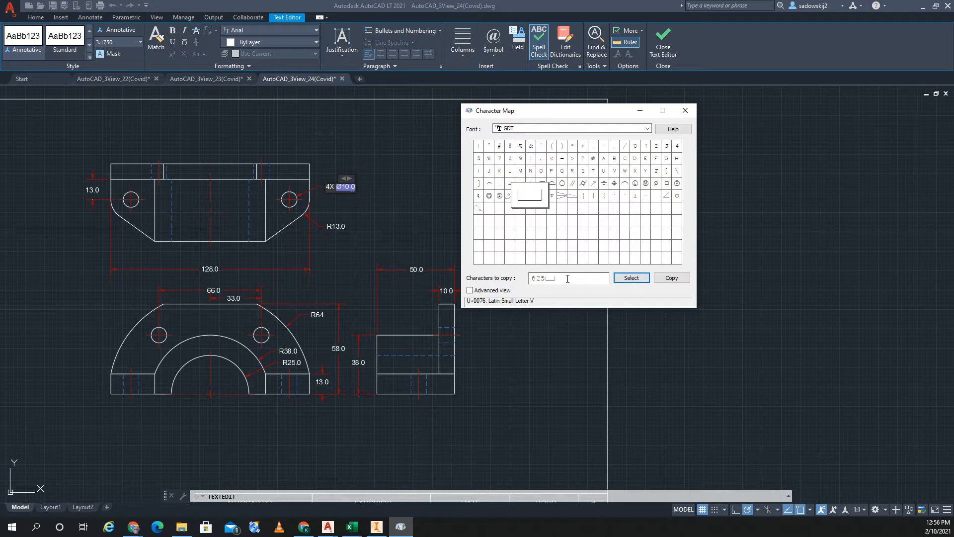
{"action": "mouse_move", "coordinate": [574, 277]}
{"action": "type", "text": " 25"}
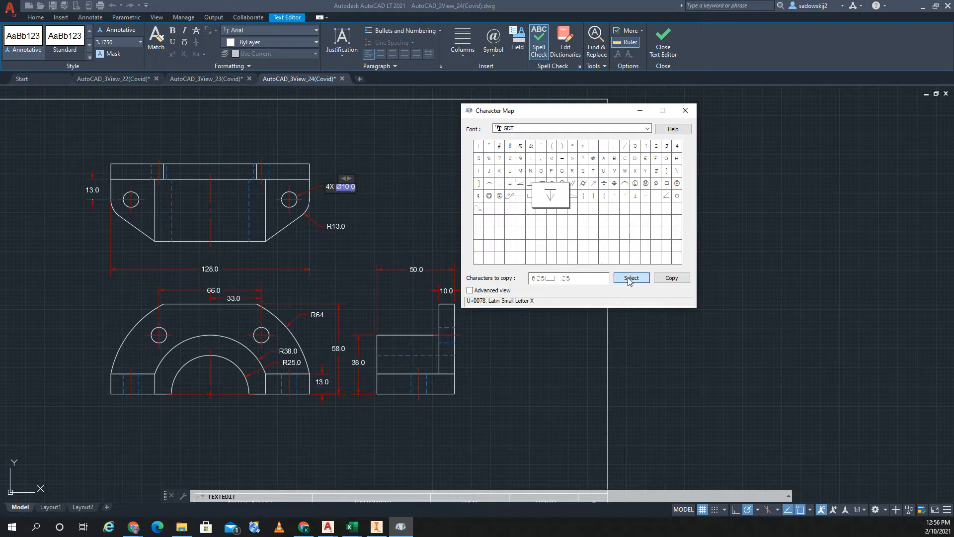
- Copy the assembled .625⌴ .25↧ string from Character Map
{"action": "left_click", "coordinate": [631, 278]}
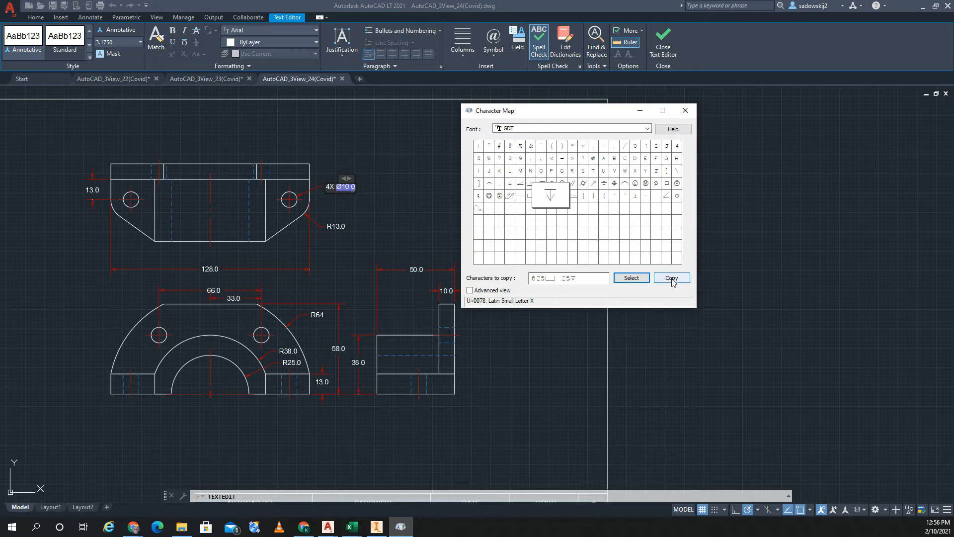
{"action": "mouse_move", "coordinate": [685, 110]}
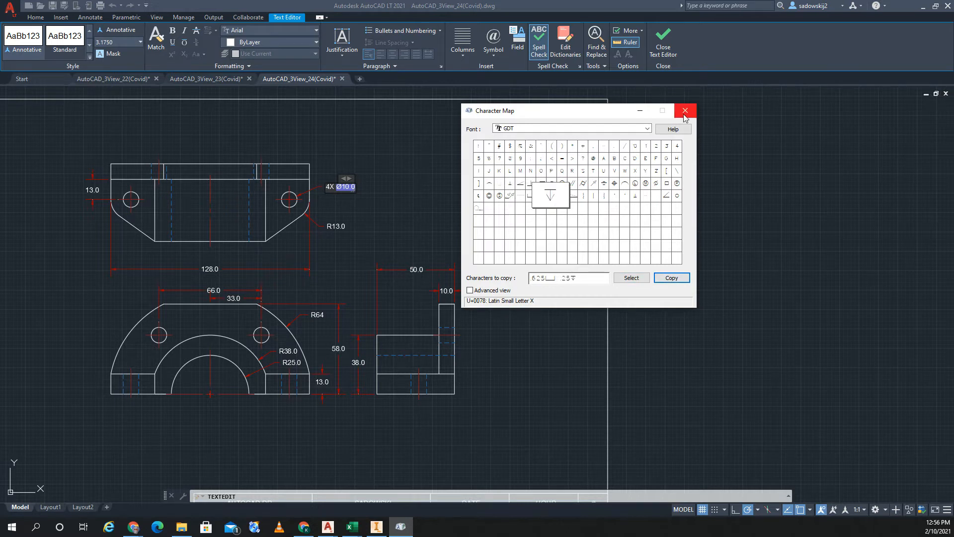
- Close Character Map and paste .625⌴ .25↧ at the start of the callout, ending editing
{"action": "left_click", "coordinate": [685, 110]}
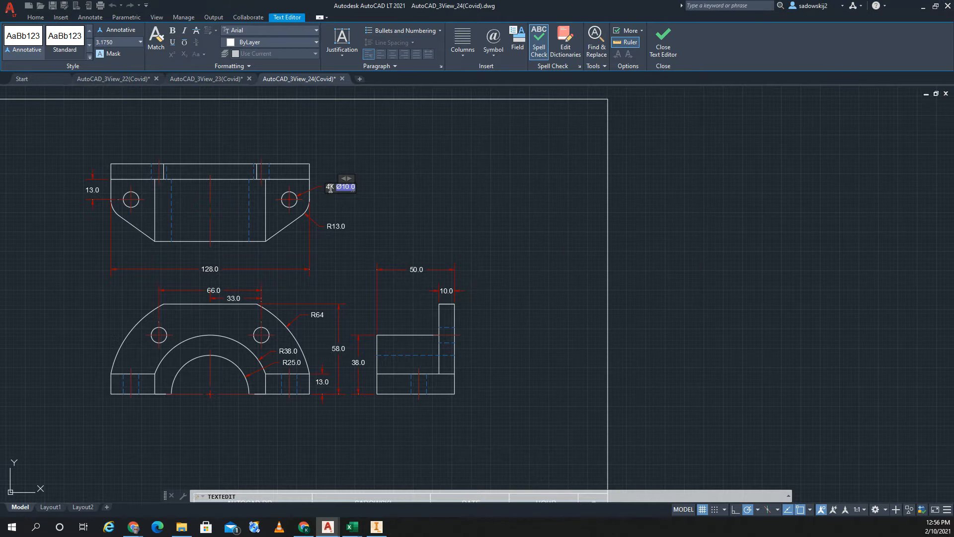
{"action": "right_click", "coordinate": [344, 186]}
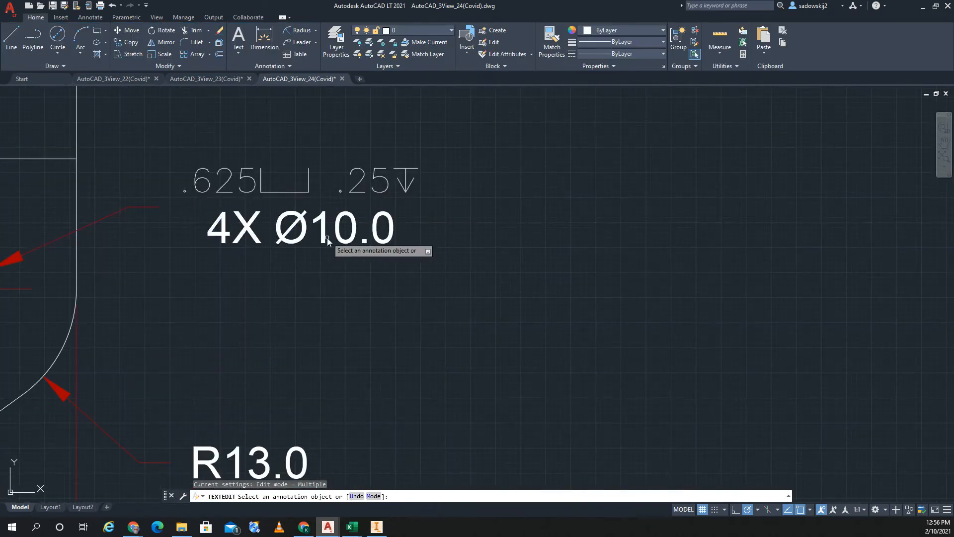
{"action": "left_click", "coordinate": [327, 240]}
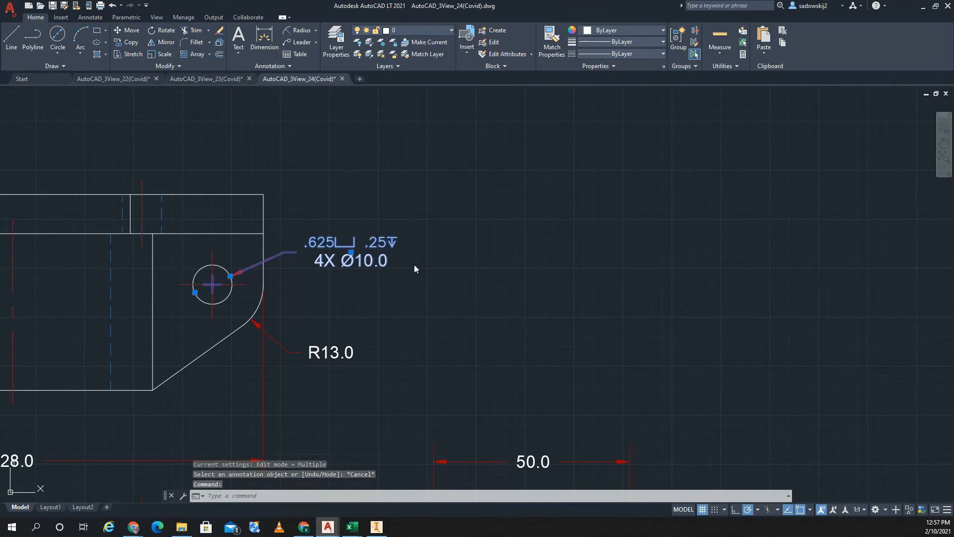
- Re-edit the hole callout text and bring up the symbol list again
{"action": "double_click", "coordinate": [363, 261]}
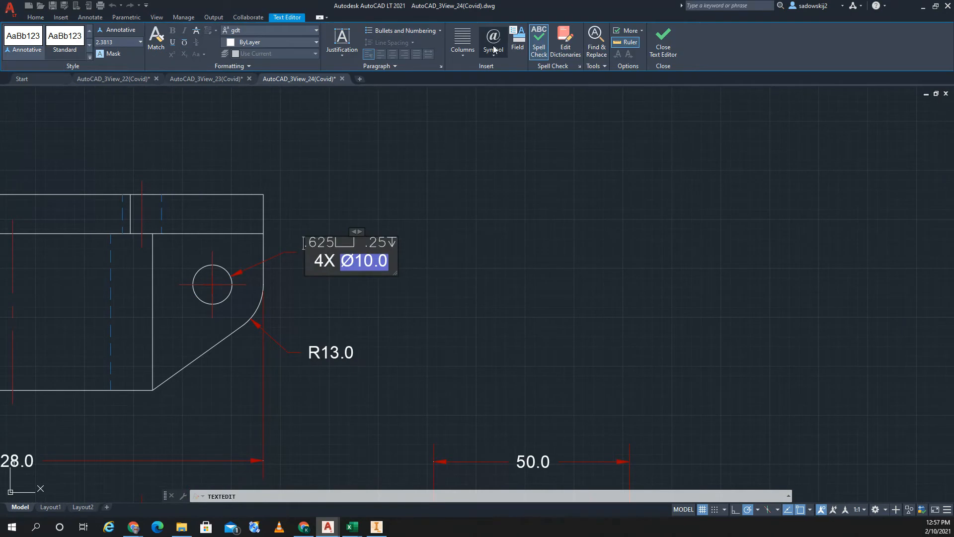
{"action": "left_click", "coordinate": [493, 39]}
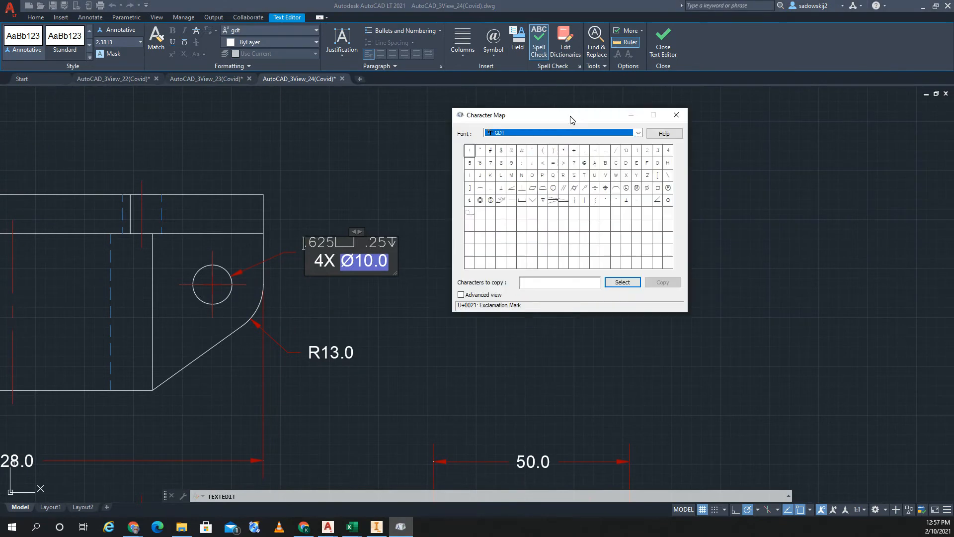
- Switch Character Map to the GDT font, add the depth symbol, and close it
{"action": "left_click", "coordinate": [636, 133]}
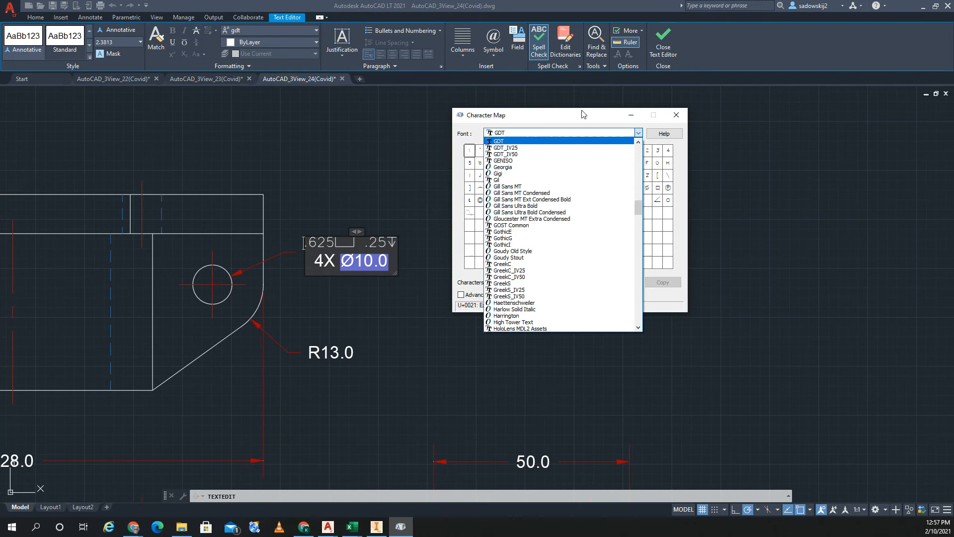
{"action": "left_click", "coordinate": [499, 141]}
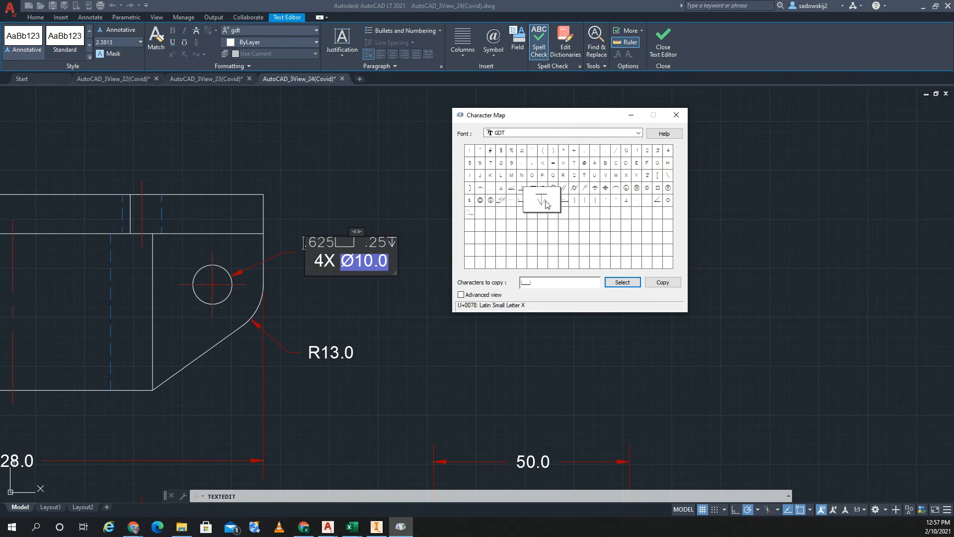
{"action": "left_click", "coordinate": [622, 282]}
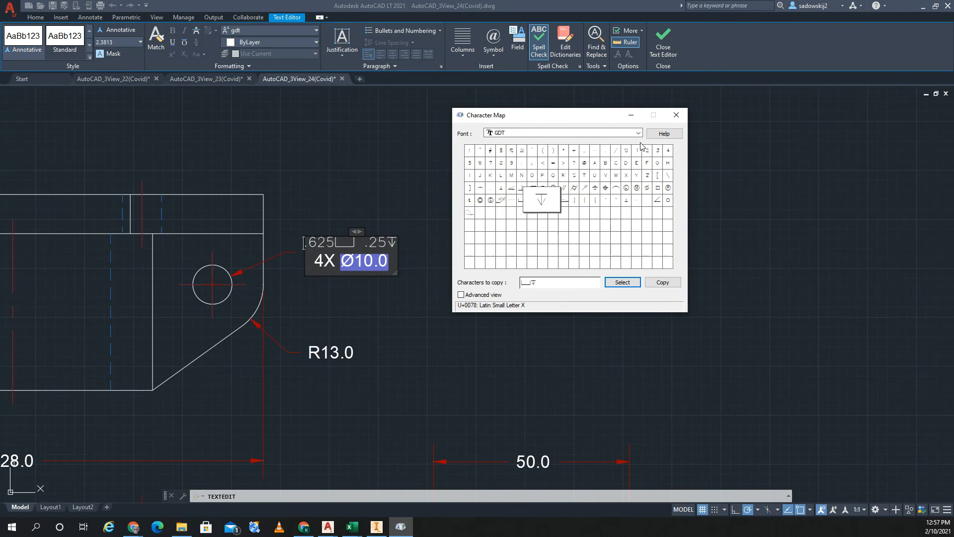
{"action": "left_click", "coordinate": [676, 115]}
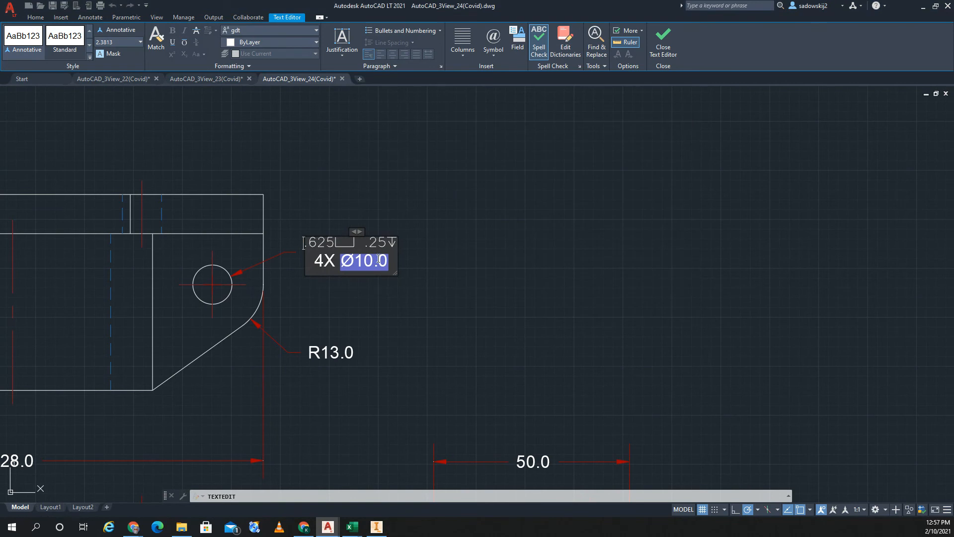